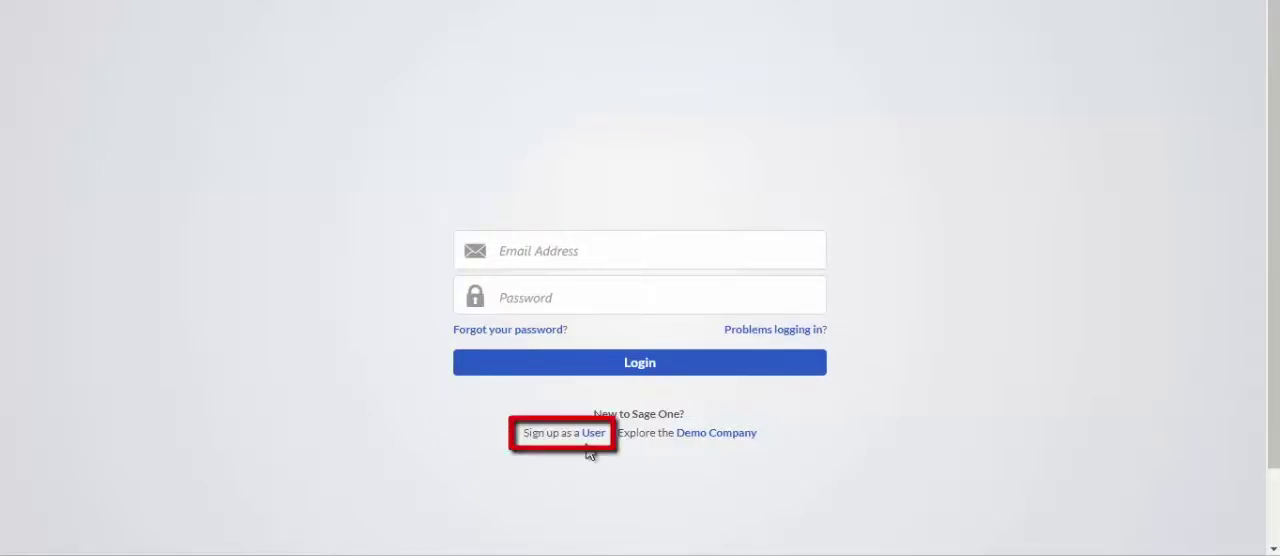
# - Register My Company as a new user with terms & conditions accepted and submit the form
pyautogui.click(564, 432)
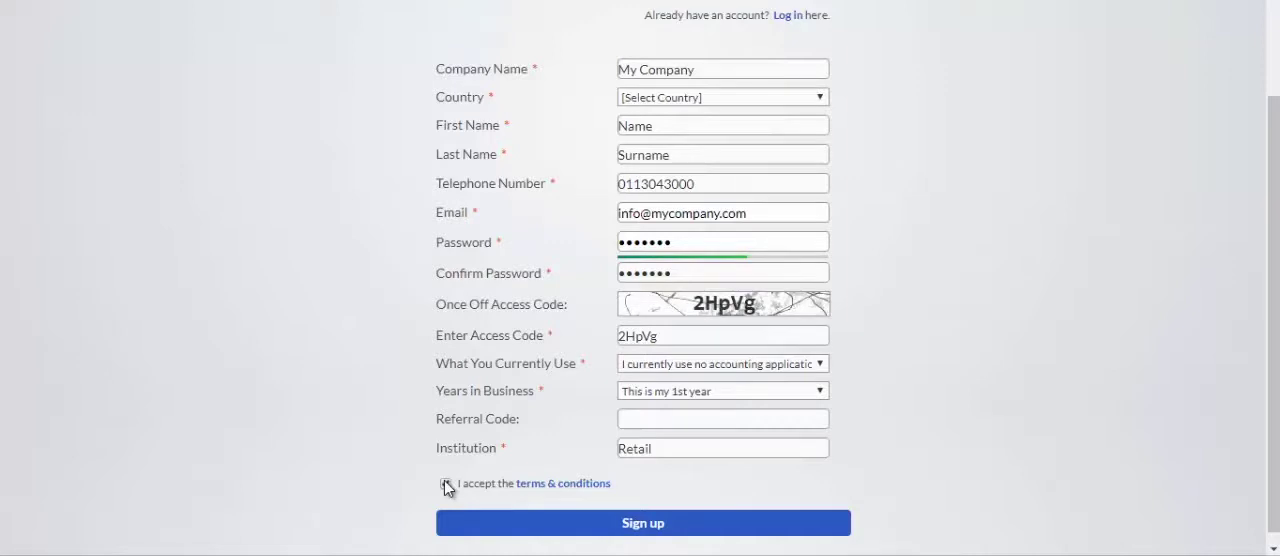
pyautogui.click(446, 484)
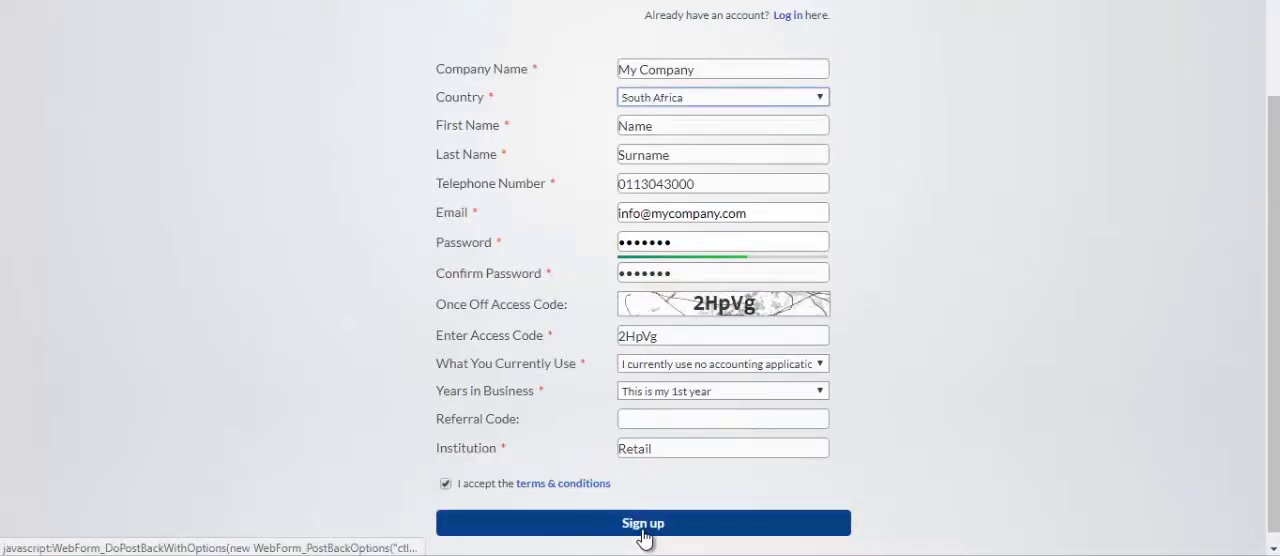
pyautogui.click(644, 524)
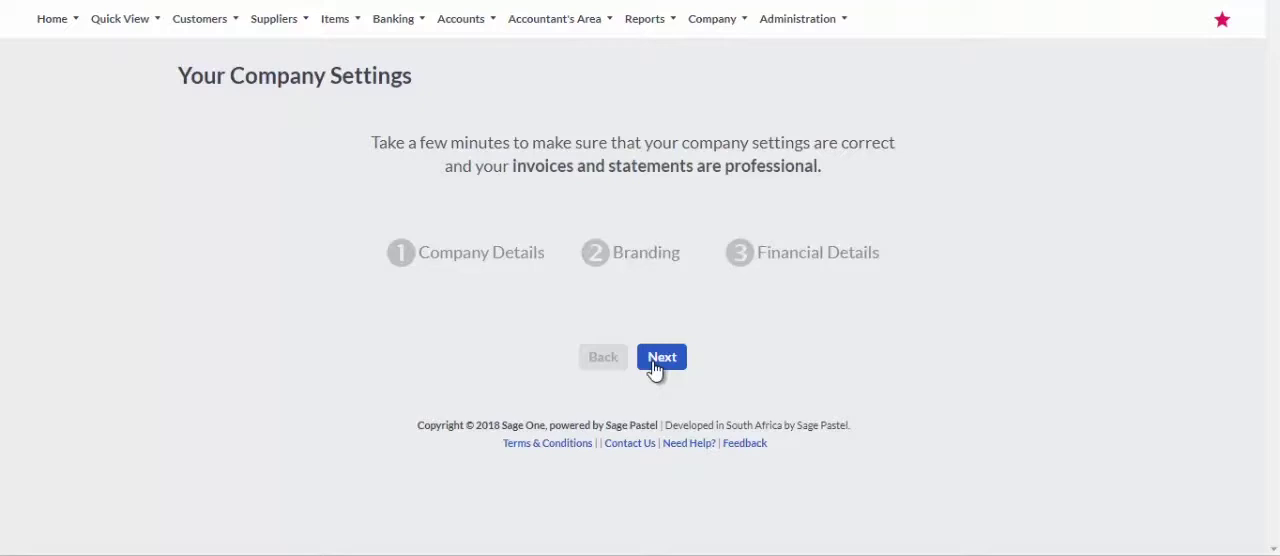
# - Confirm the company's postal address, physical address and banking details and continue
pyautogui.click(662, 356)
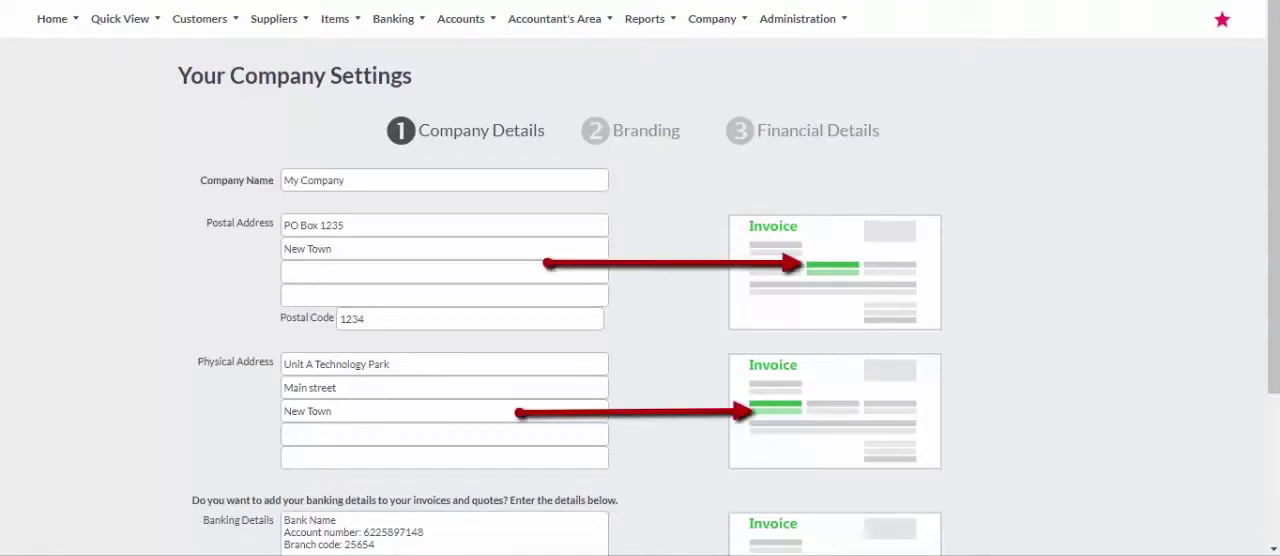
pyautogui.scroll(-3)
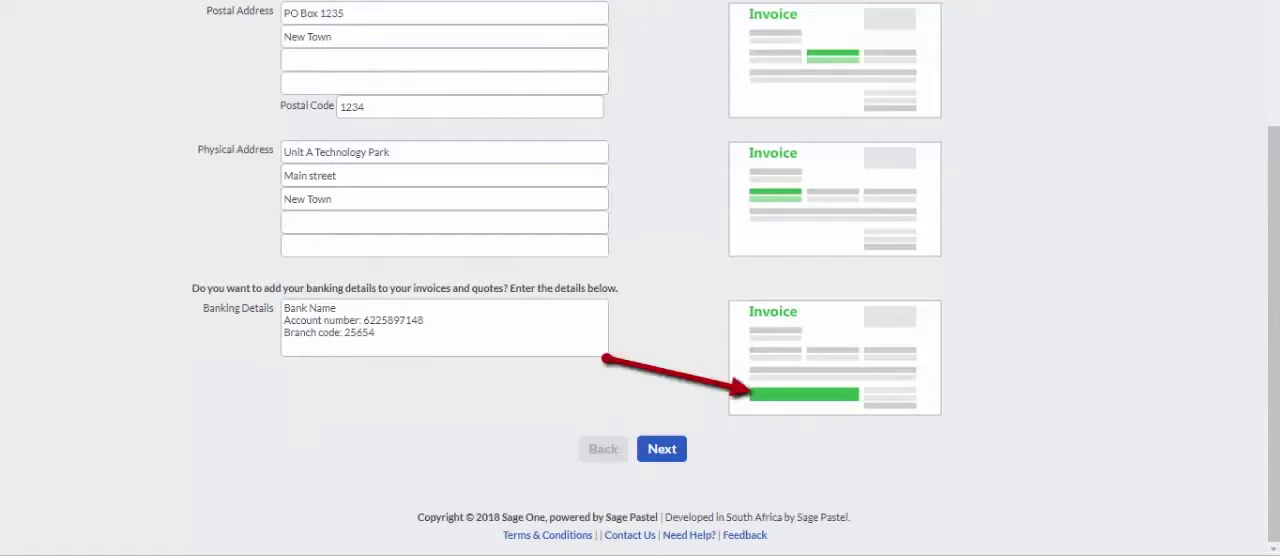
pyautogui.click(662, 448)
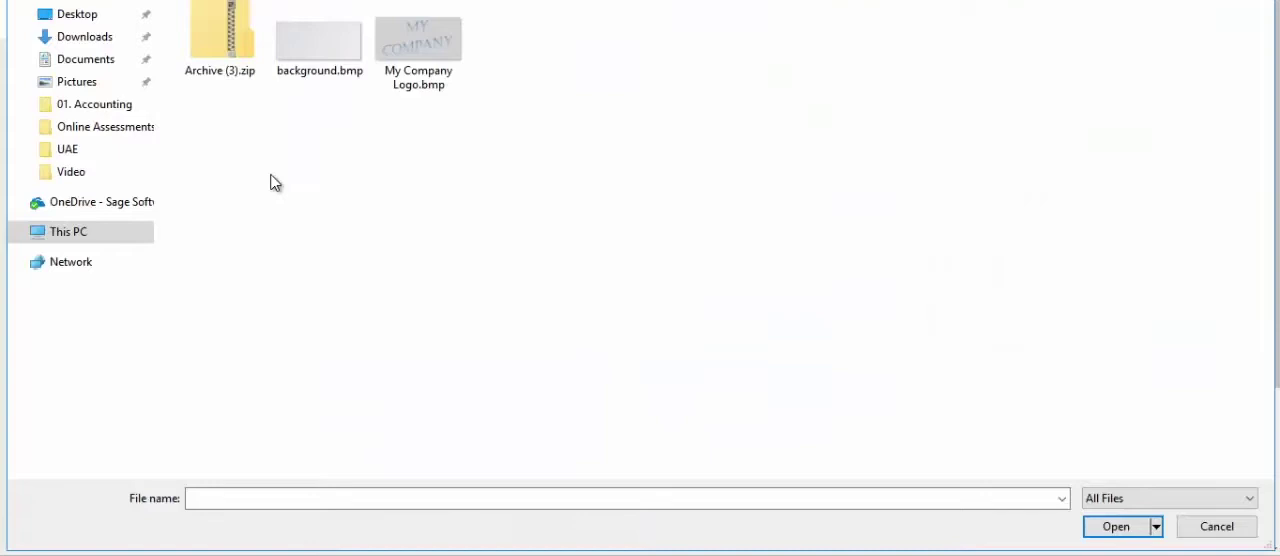
# - Upload My Company Logo.bmp as the company logo and acknowledge the confirmation
pyautogui.click(416, 40)
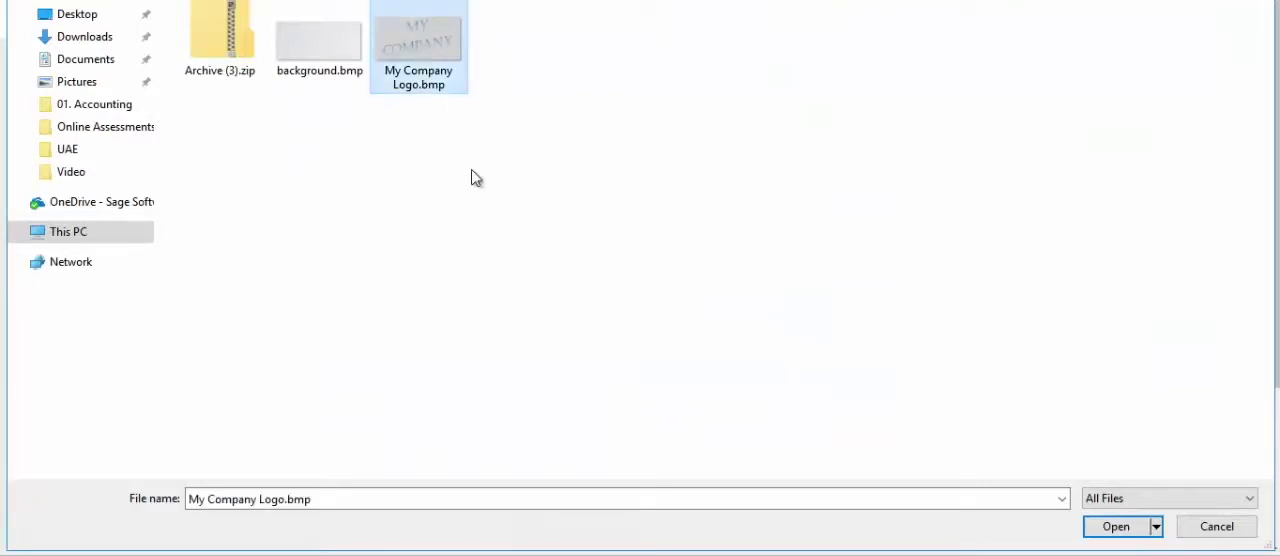
pyautogui.click(1118, 528)
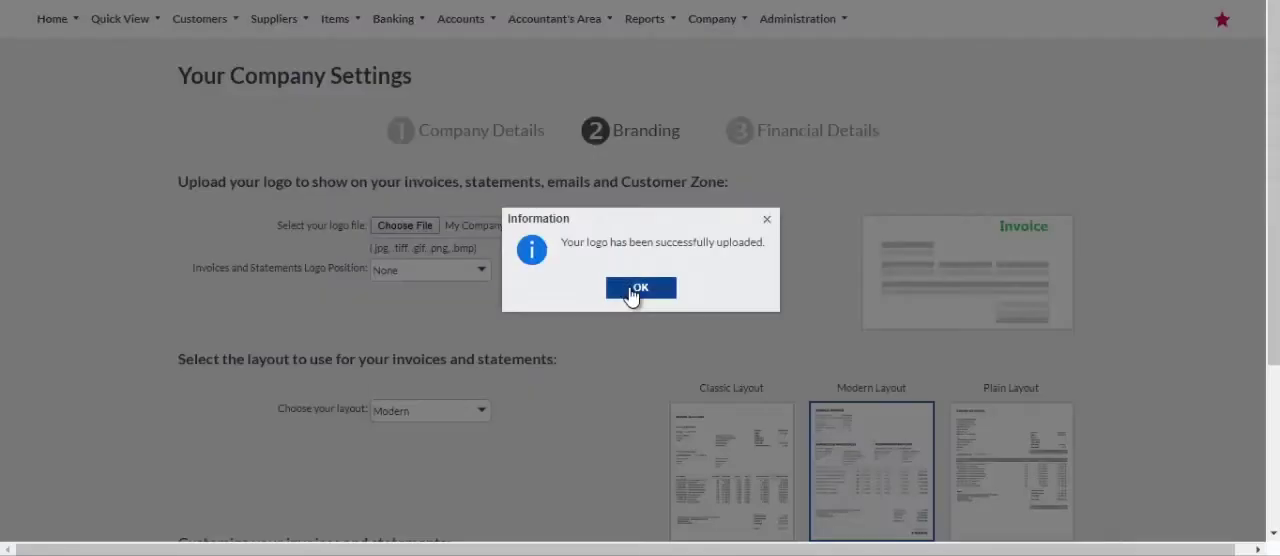
pyautogui.click(640, 288)
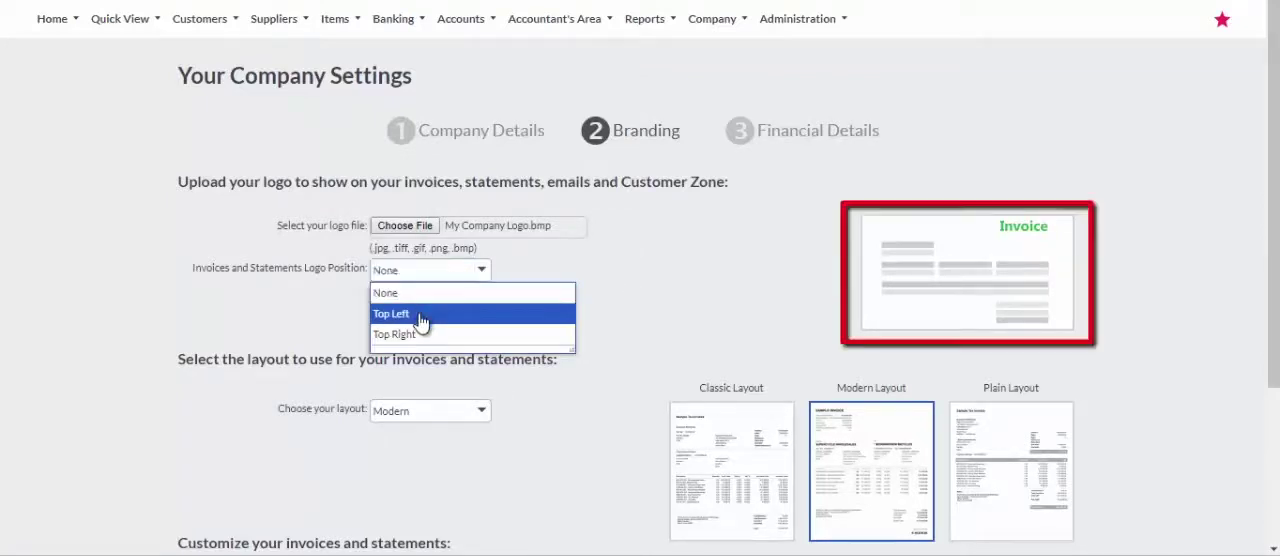
# - Place the logo Top Right and keep the Modern layout after previewing Classic
pyautogui.click(404, 332)
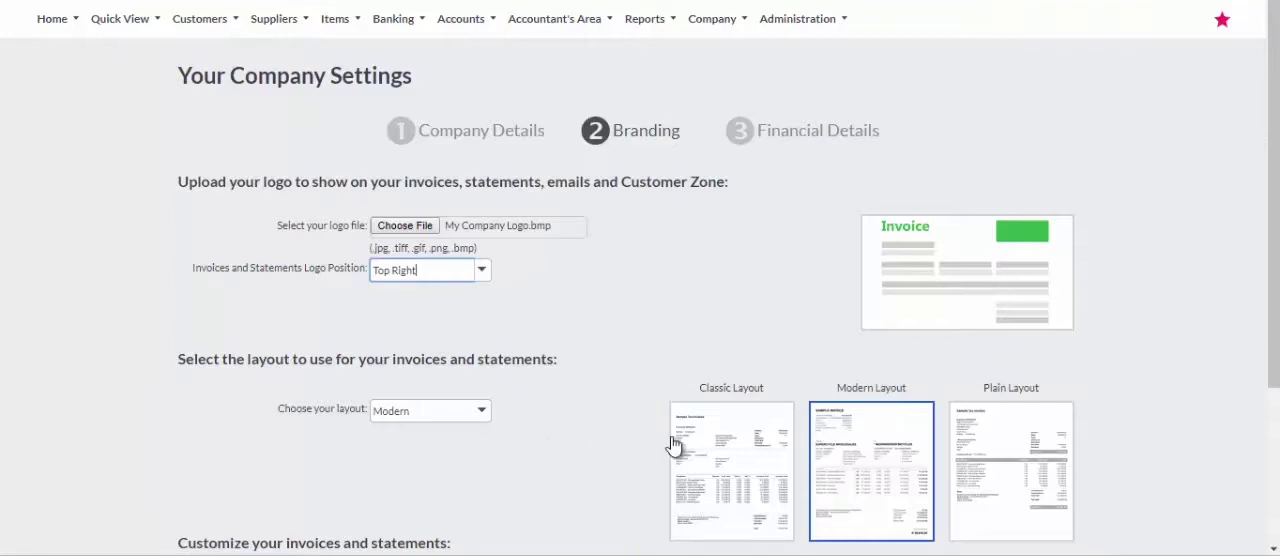
pyautogui.click(732, 472)
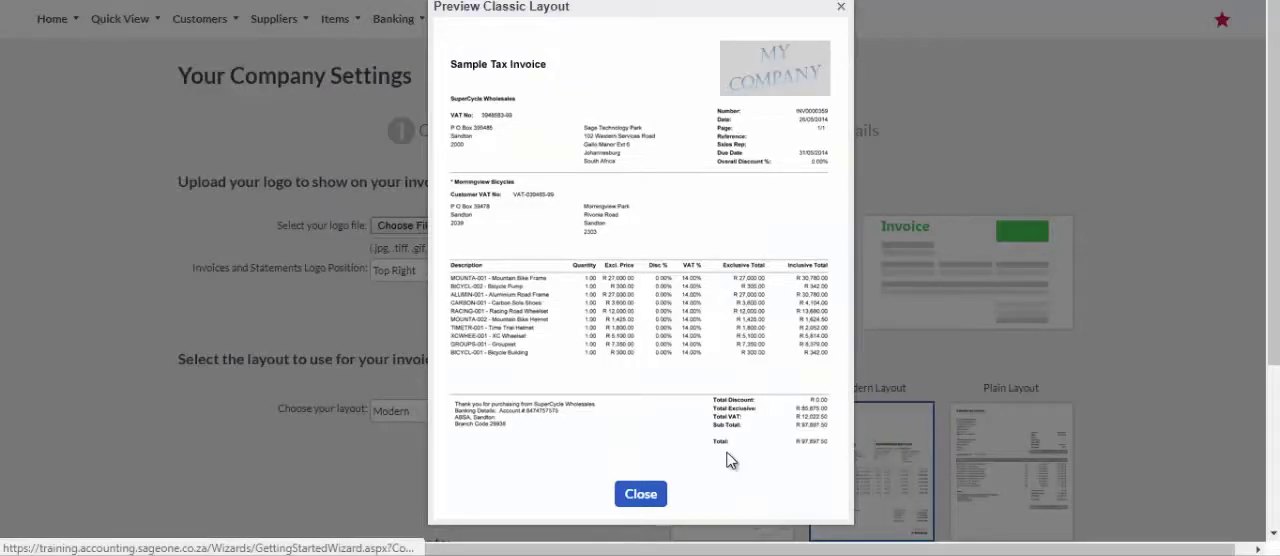
pyautogui.click(486, 412)
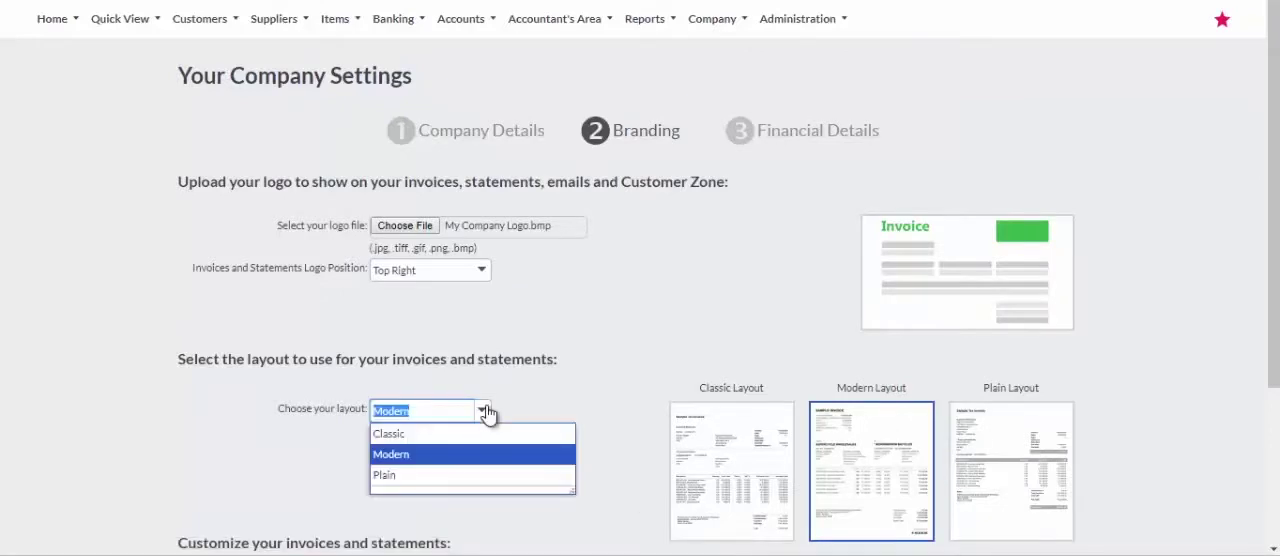
pyautogui.click(390, 454)
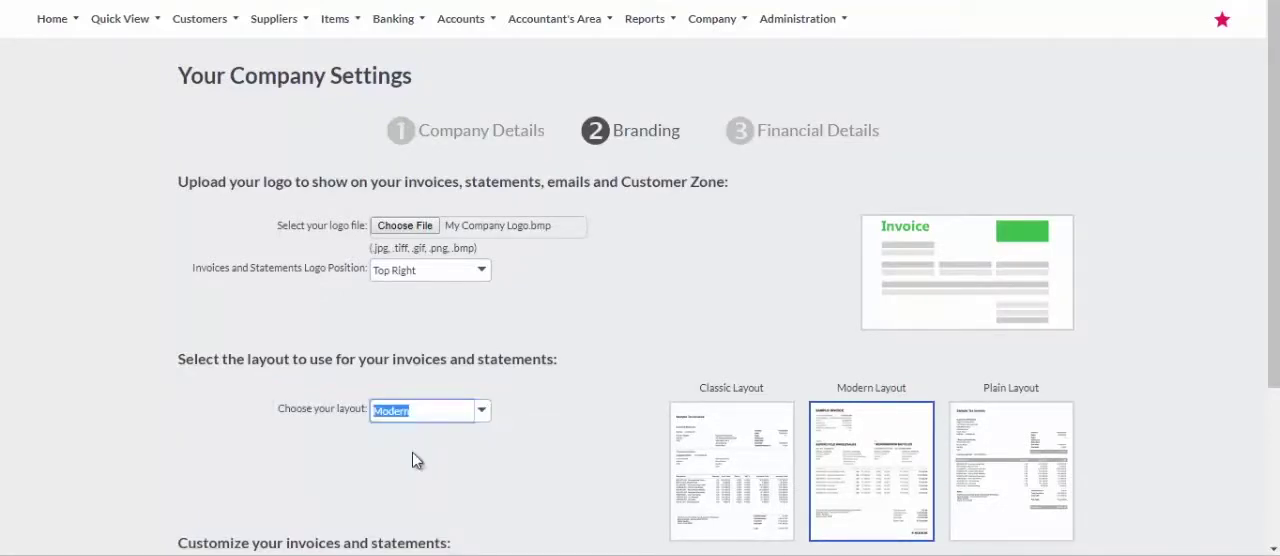
pyautogui.scroll(-3)
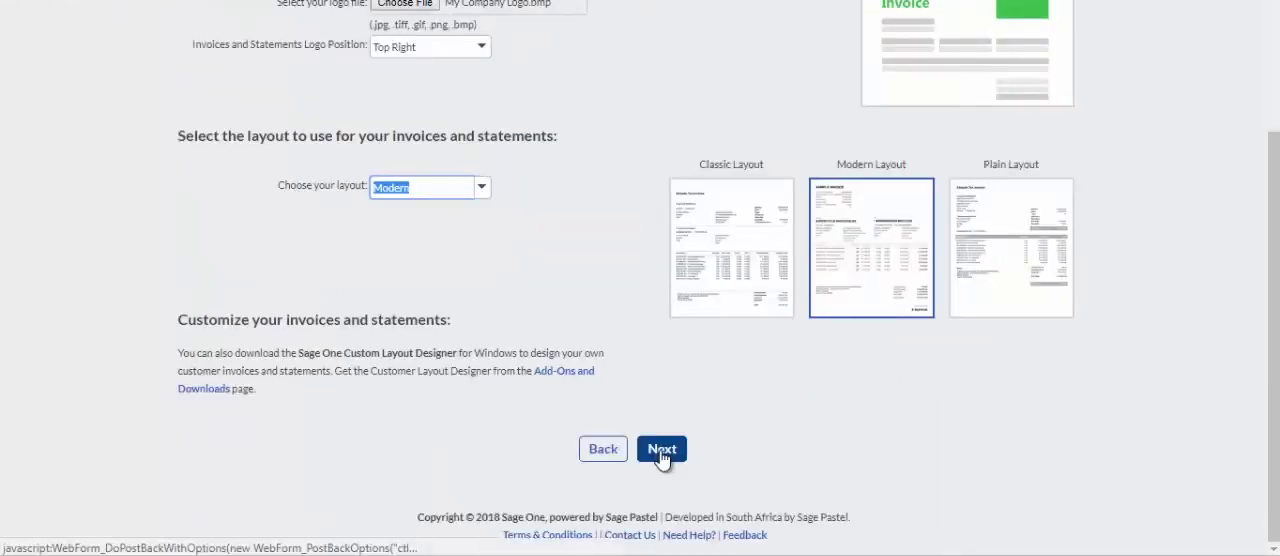
# - Set VAT number 658974158, 2 quantity decimals, year end 28/02/2019, and finish into My Company Workspace
pyautogui.click(662, 448)
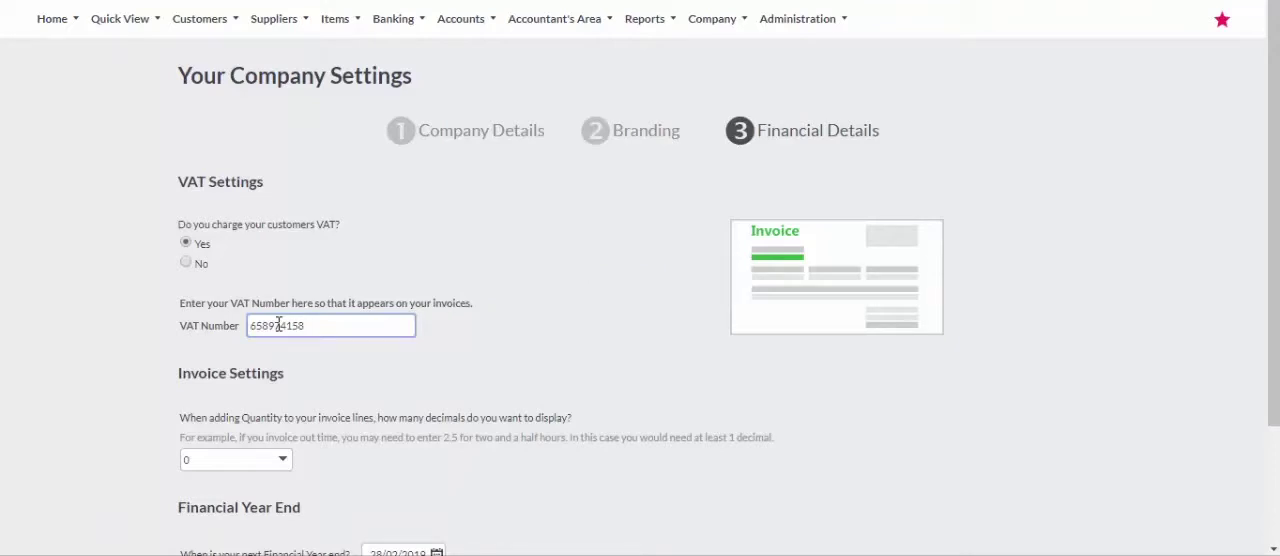
pyautogui.click(330, 324)
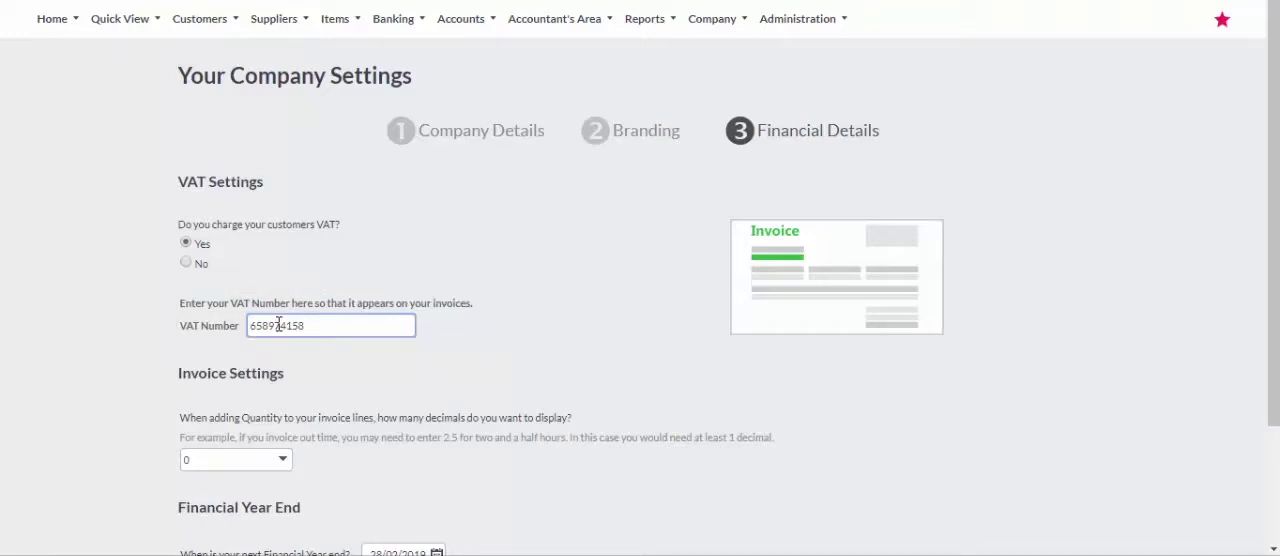
pyautogui.click(236, 460)
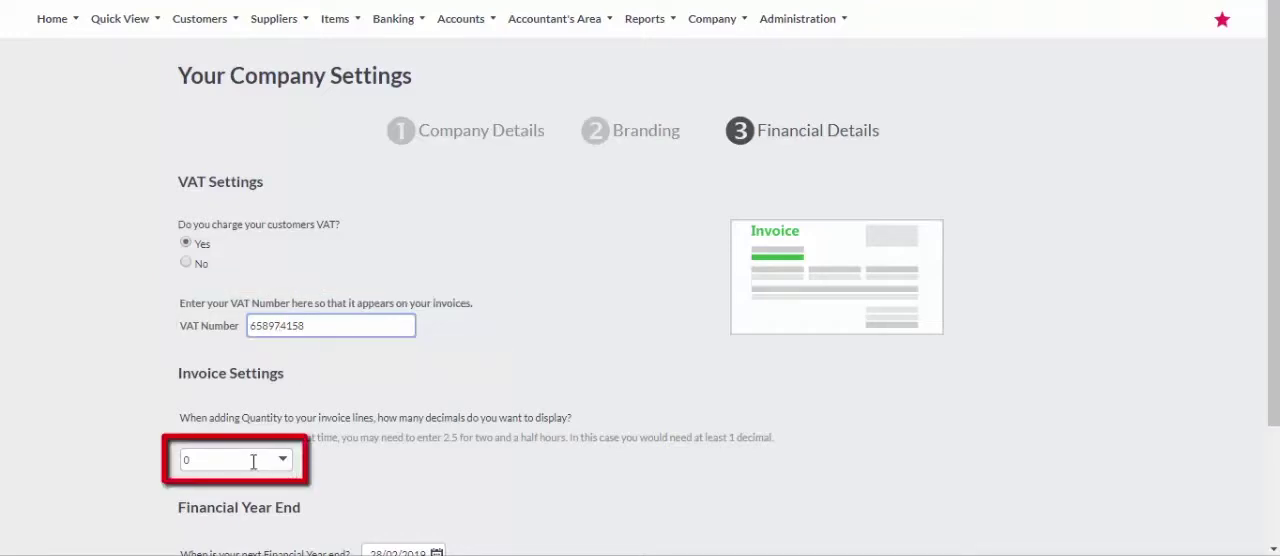
pyautogui.click(284, 460)
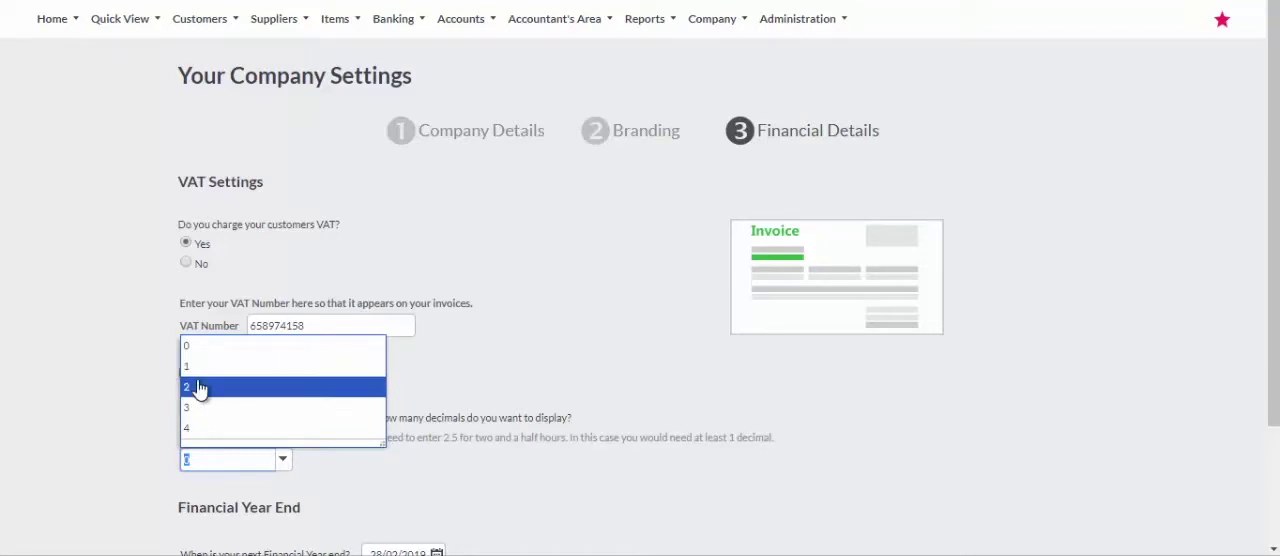
pyautogui.click(188, 388)
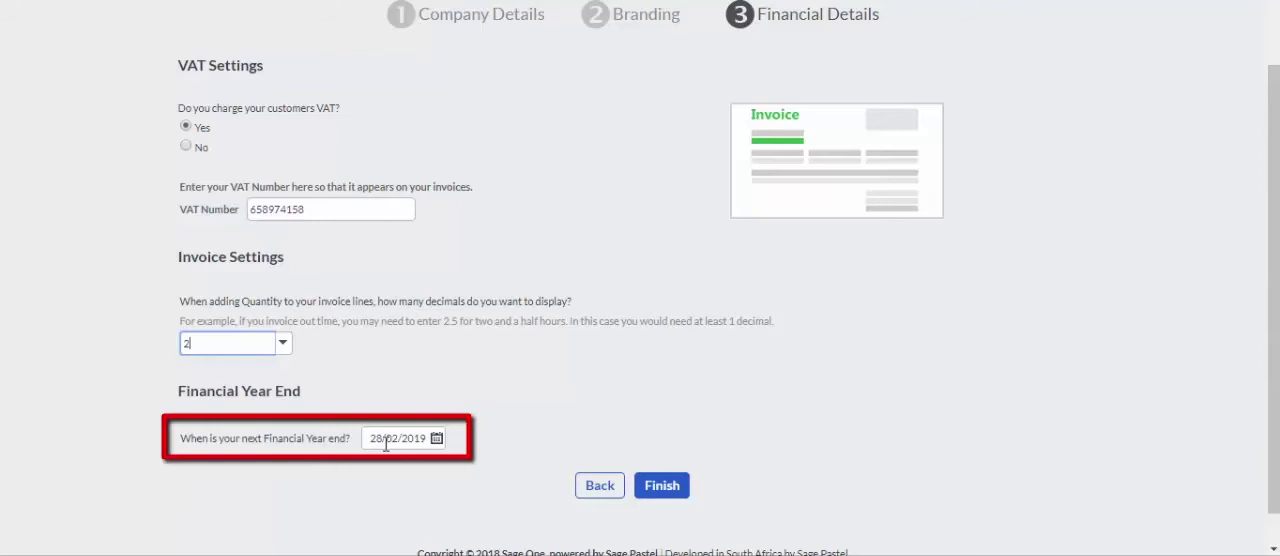
pyautogui.click(660, 484)
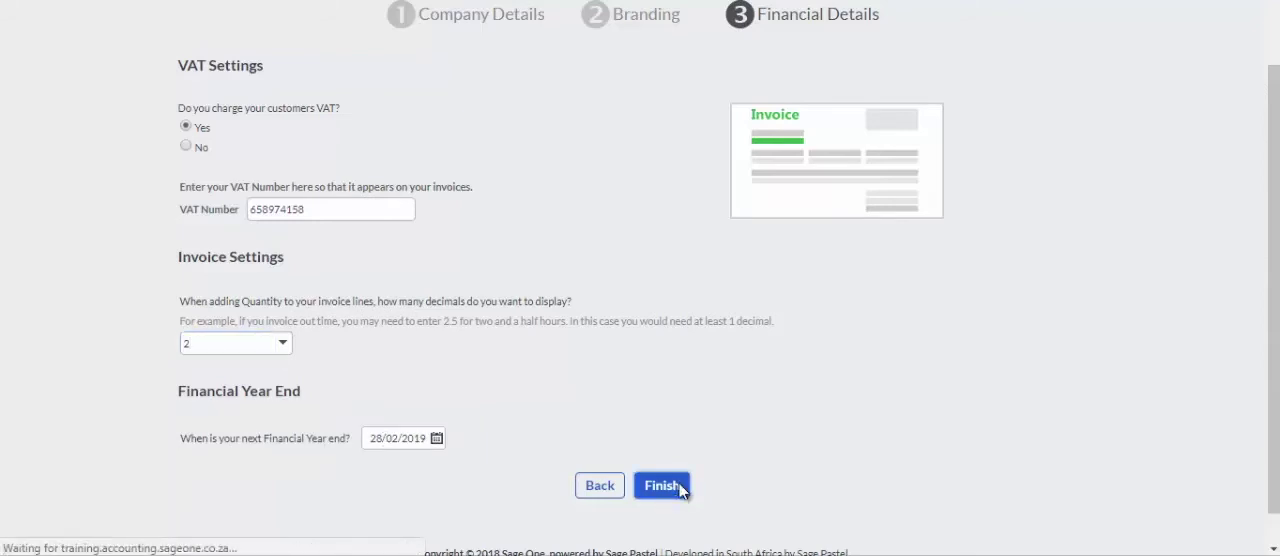
pyautogui.click(662, 484)
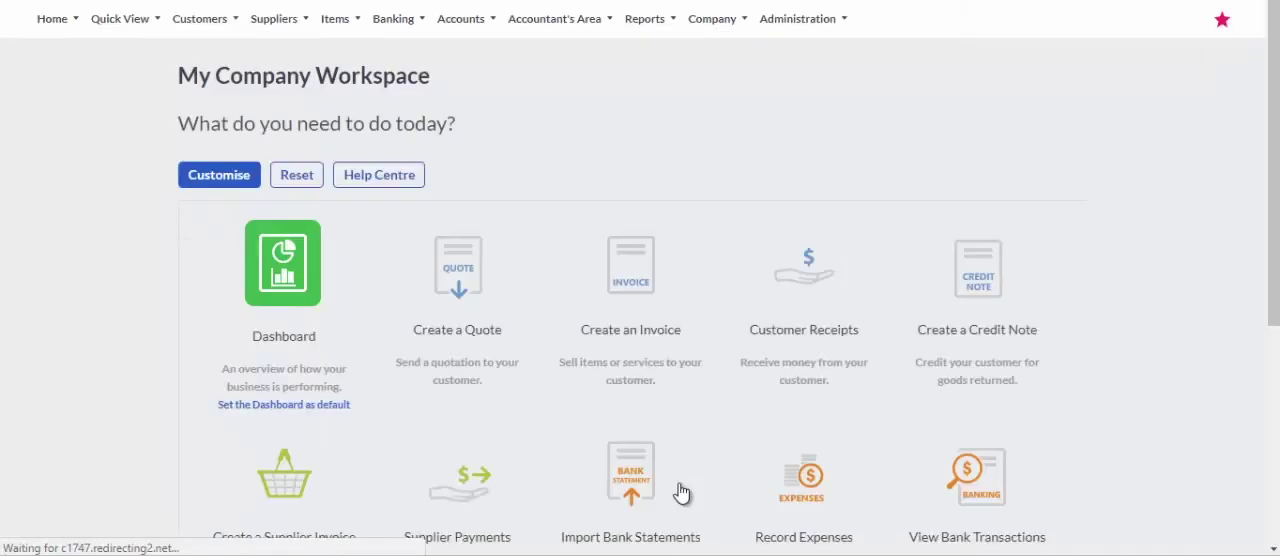